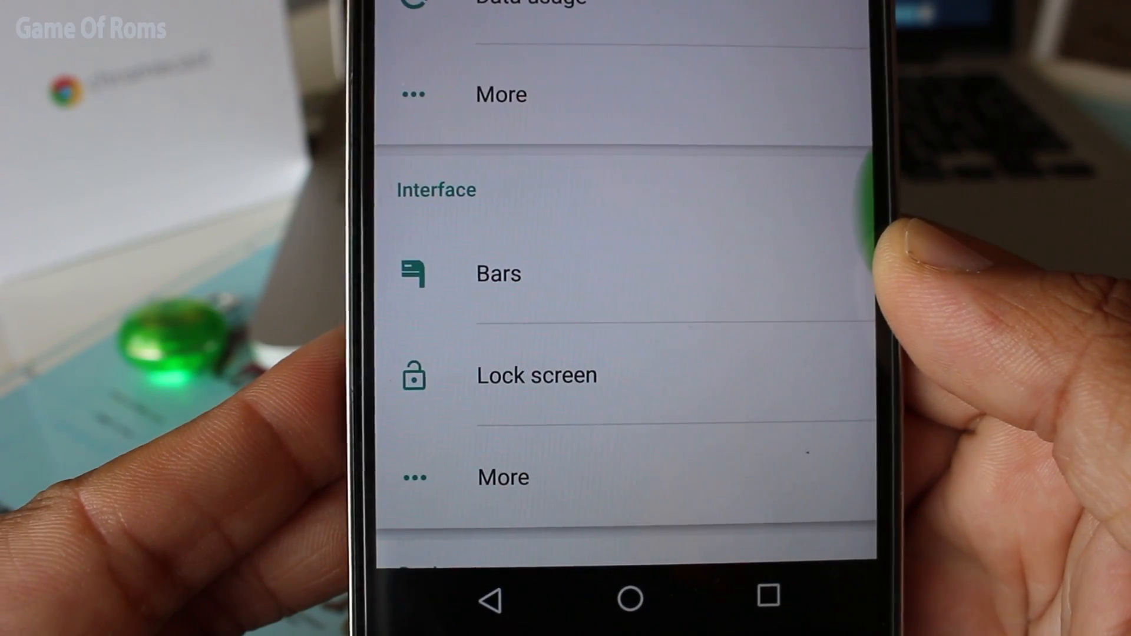
Show the quick settings panel with clock, date, battery level and brightness slider
scroll("down", 3)
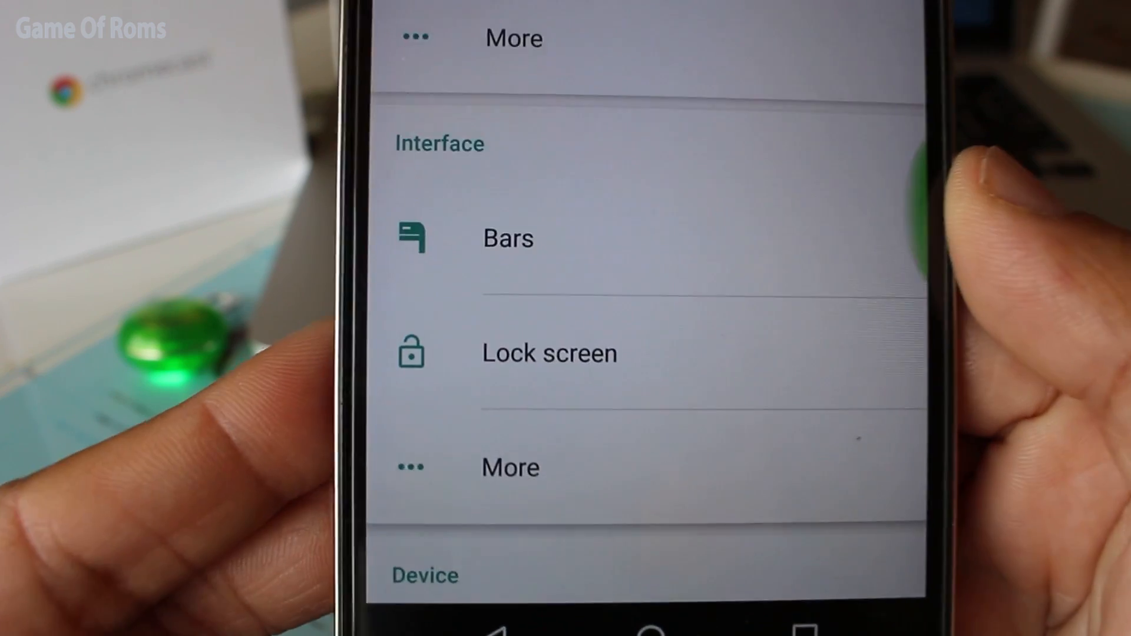
scroll("down", 3)
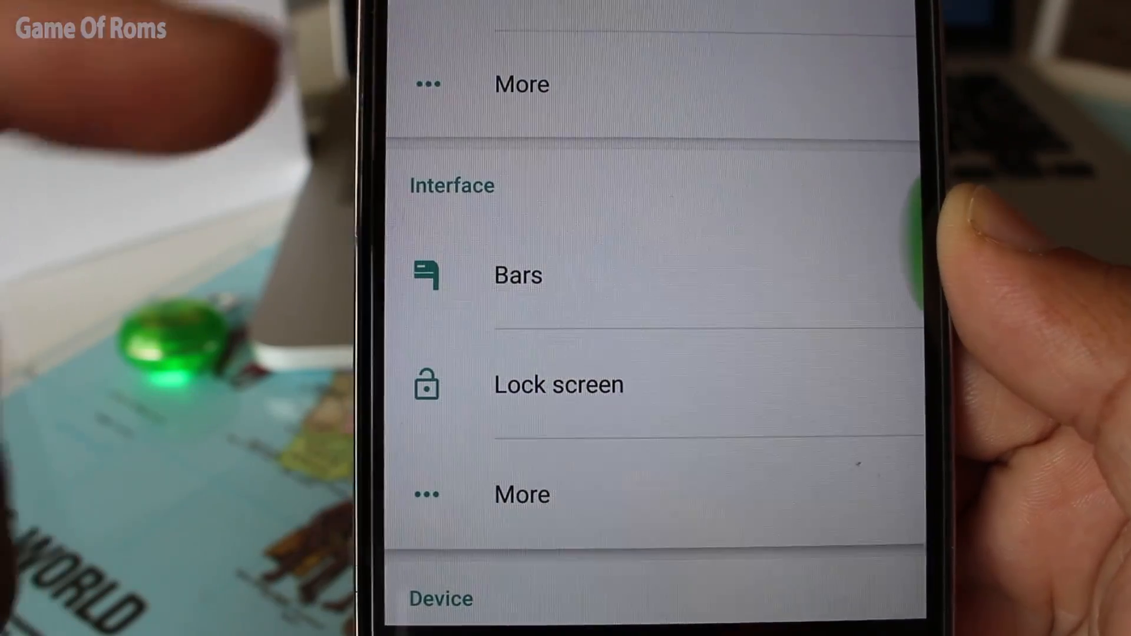
scroll("down", 3)
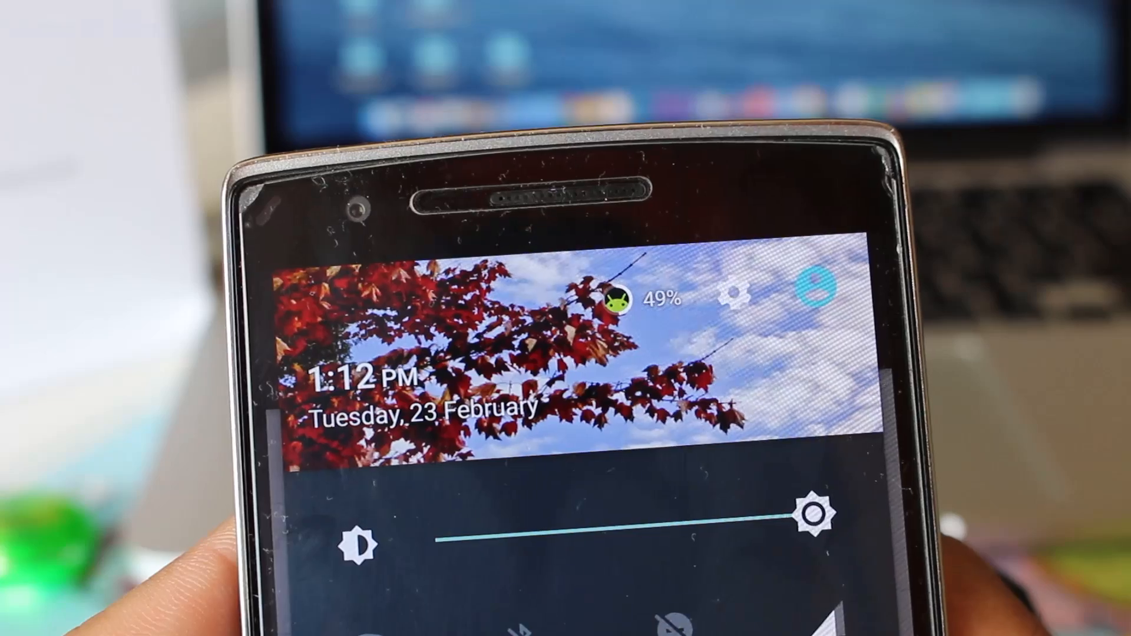
scroll("down", 3)
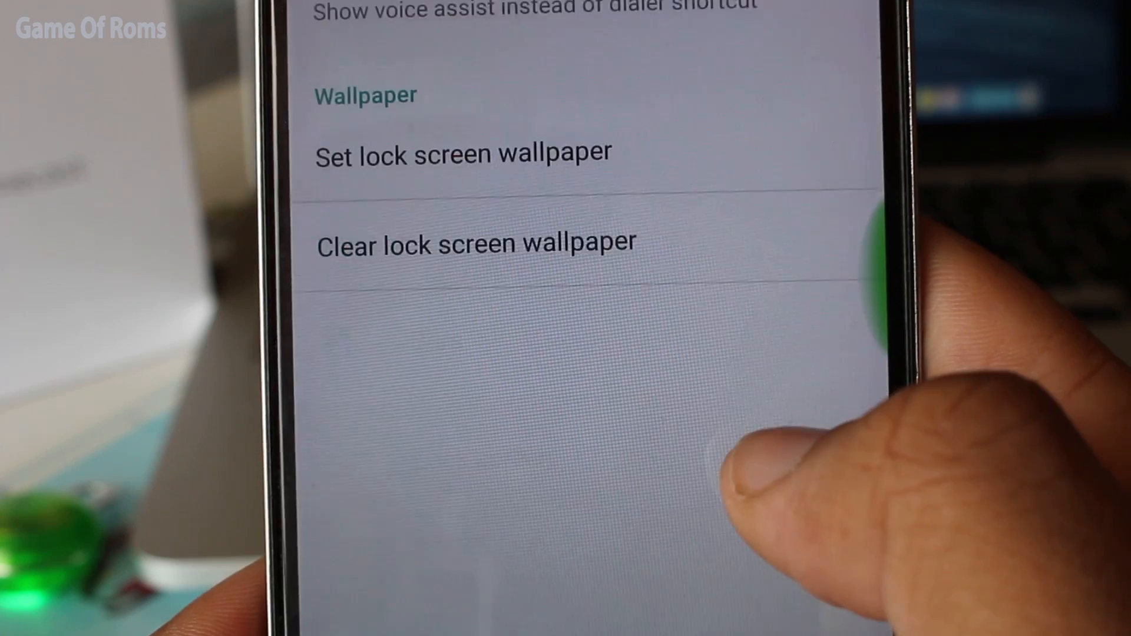
Scroll Settings to the Interface section and open More interface options
scroll("down", 3)
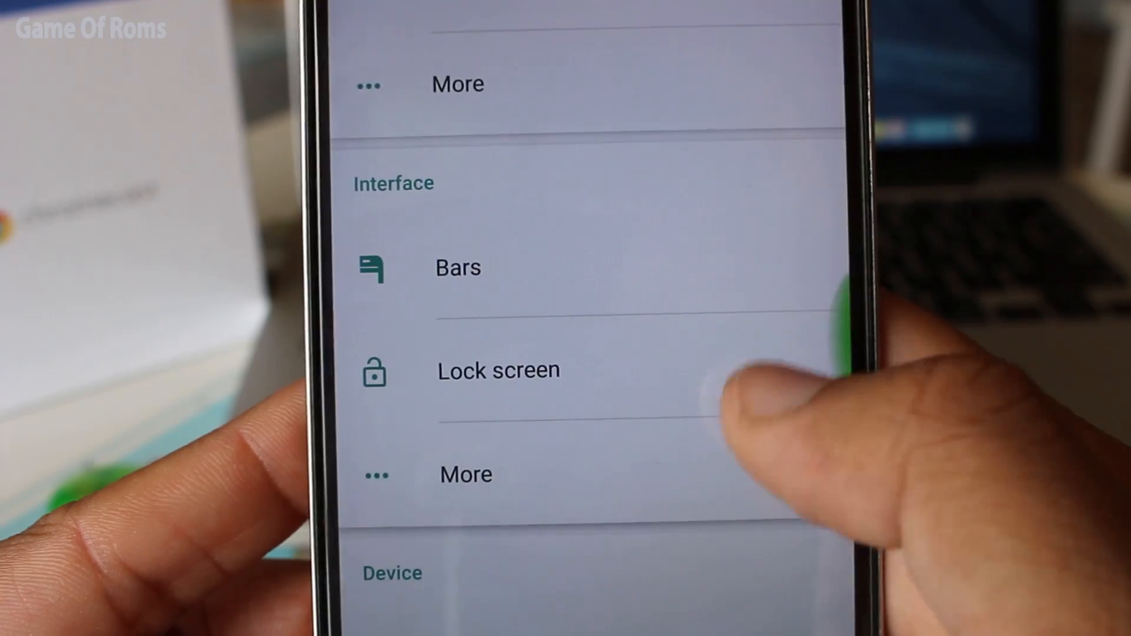
left_click(465, 473)
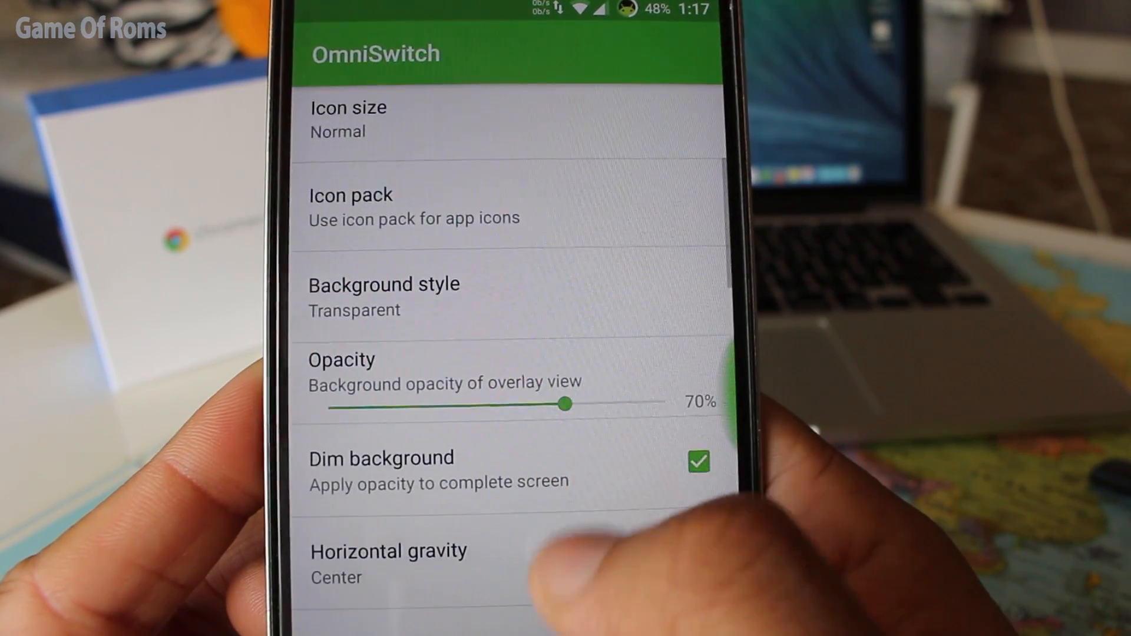
scroll("up", 3)
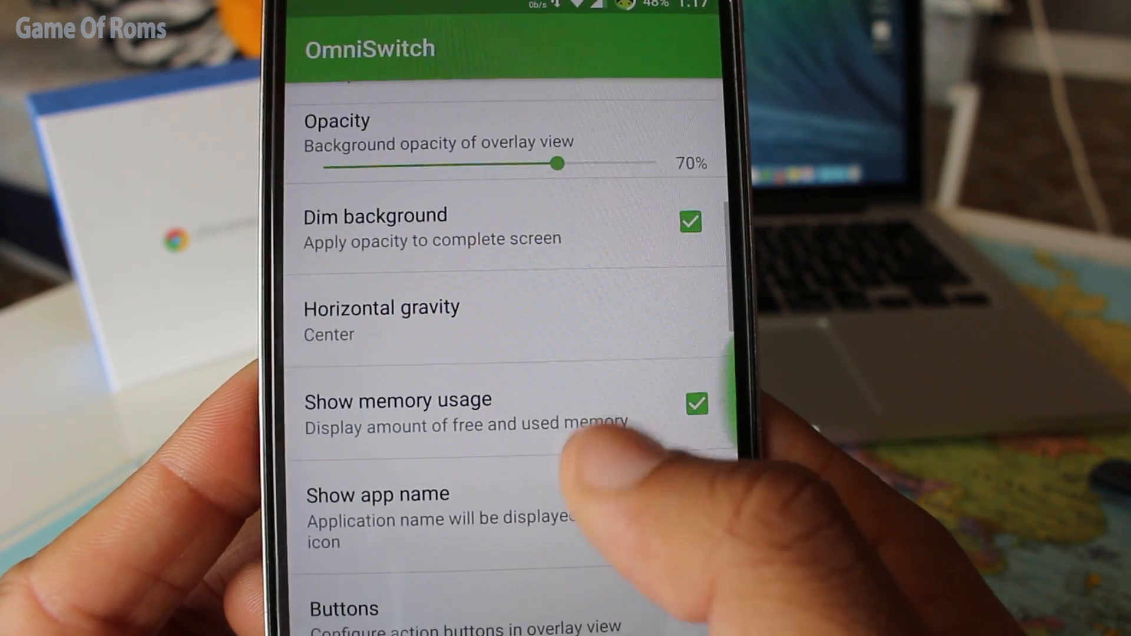
scroll("up", 3)
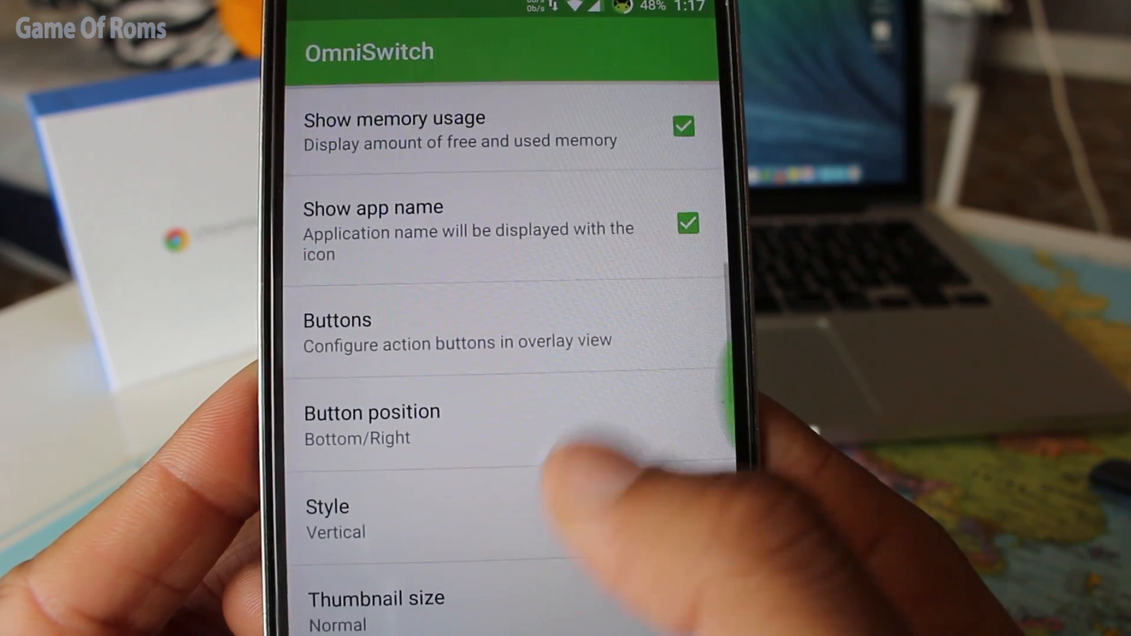
scroll("up", 3)
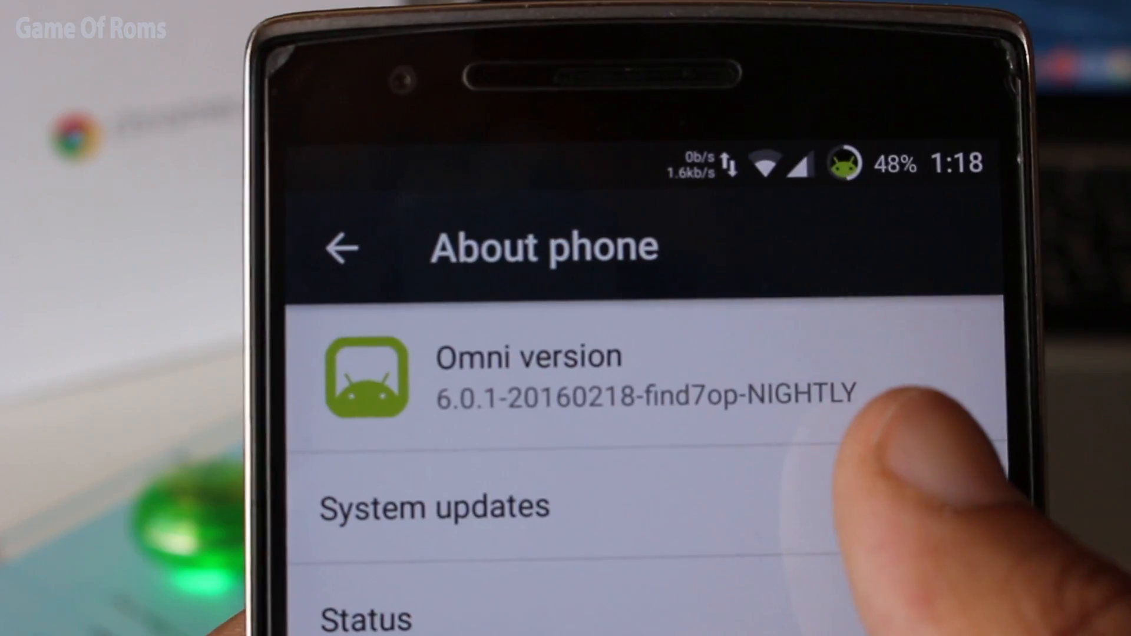
Open System updates from About phone to check for OTA nightly updates
left_click(433, 507)
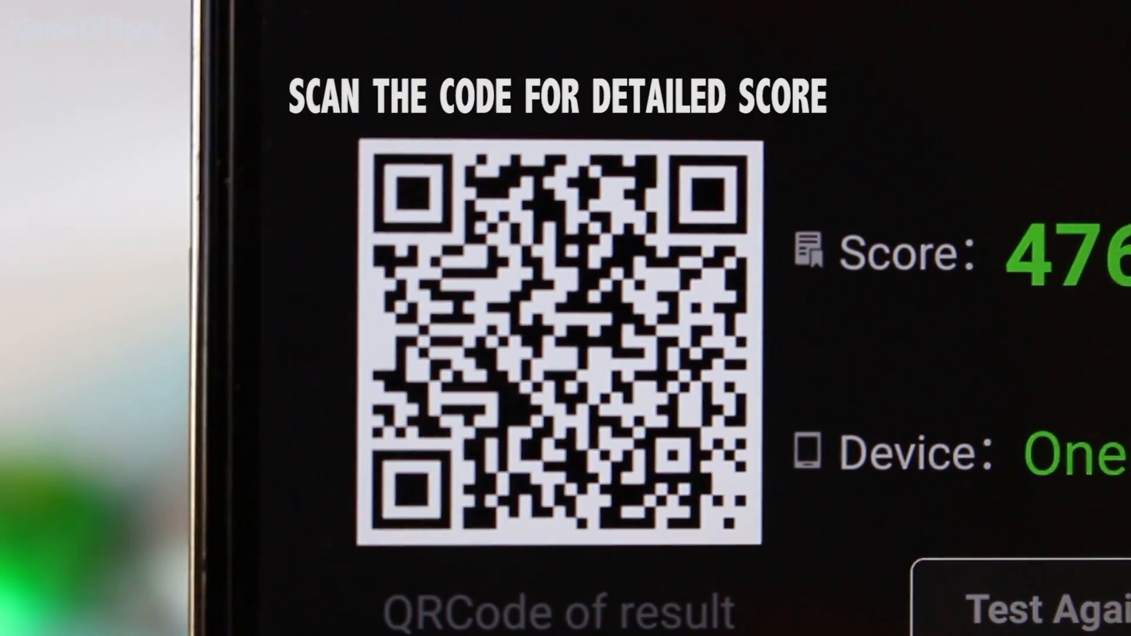
Open battery History and the Screen entry showing 6h 5m 28s on and 819 mAh used
scroll("down", 3)
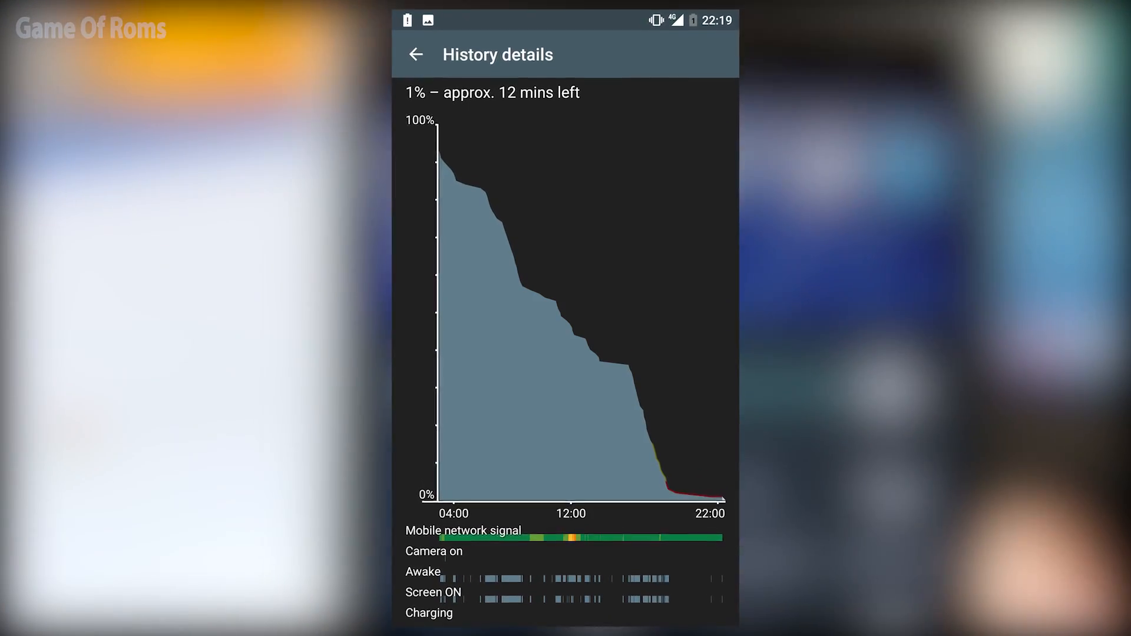
left_click(417, 54)
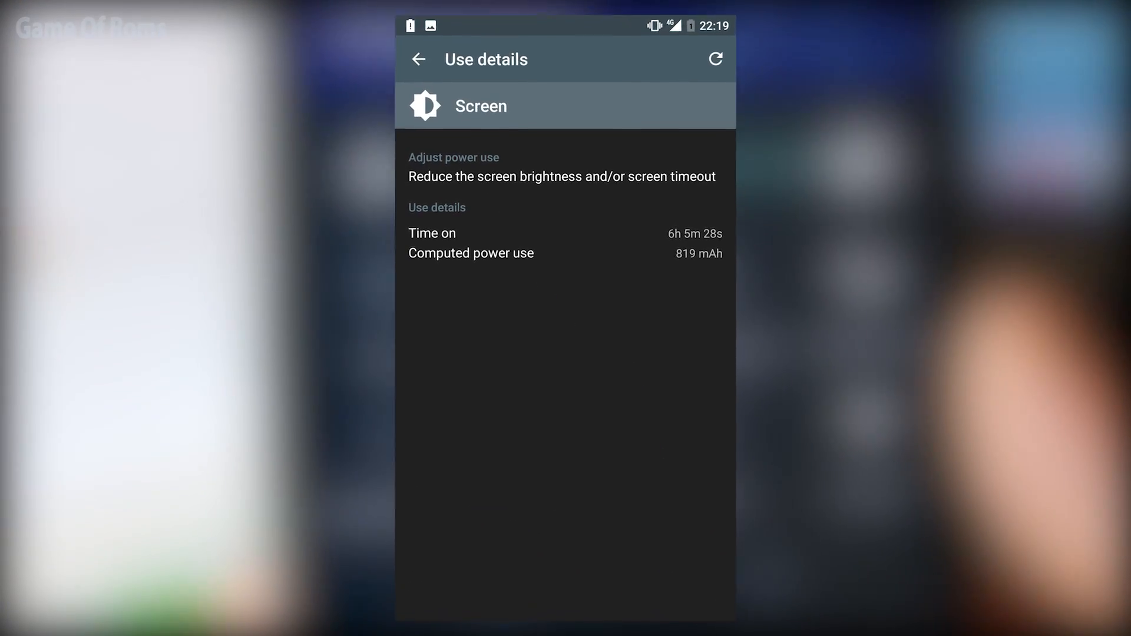
left_click(419, 59)
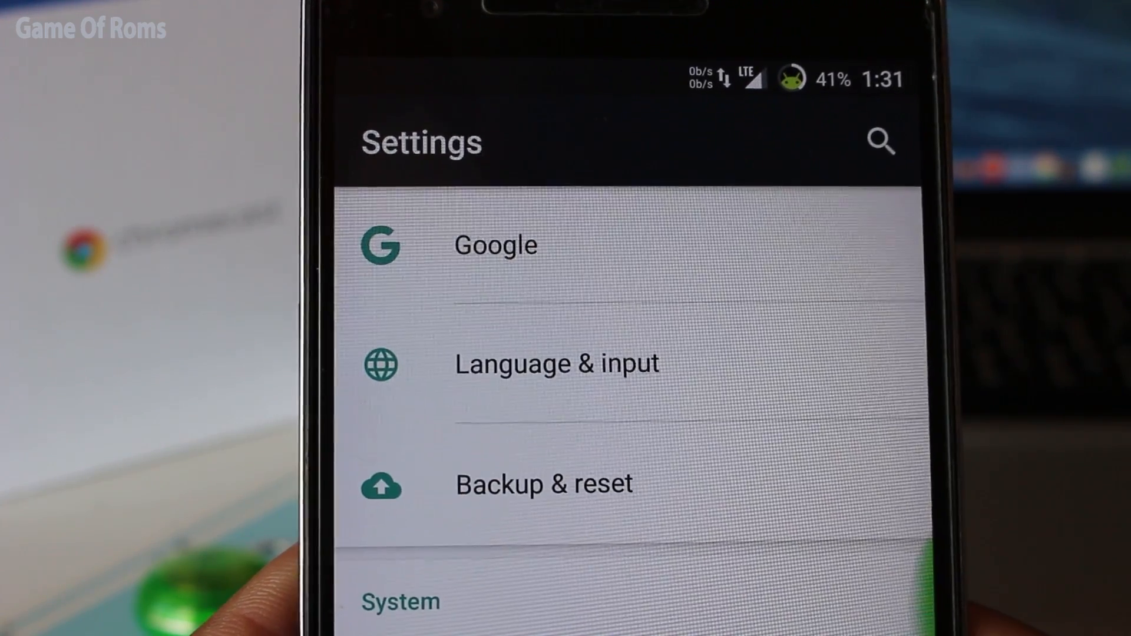
Scroll About phone to Android version 6.0.1 and the 1 February 2016 security patch
scroll("down", 3)
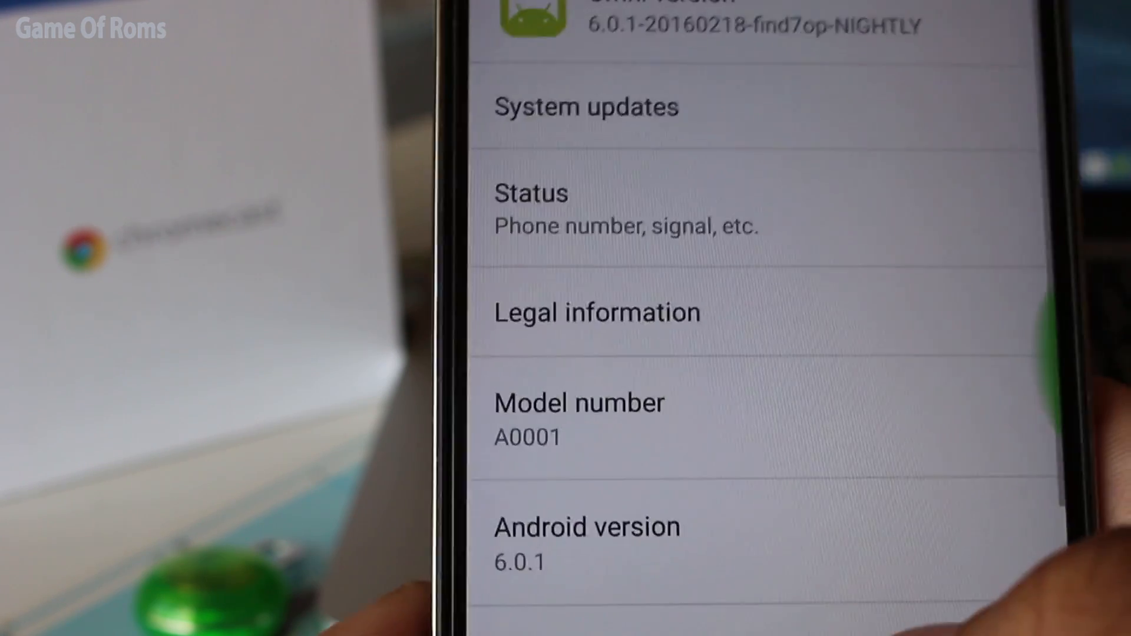
scroll("up", 3)
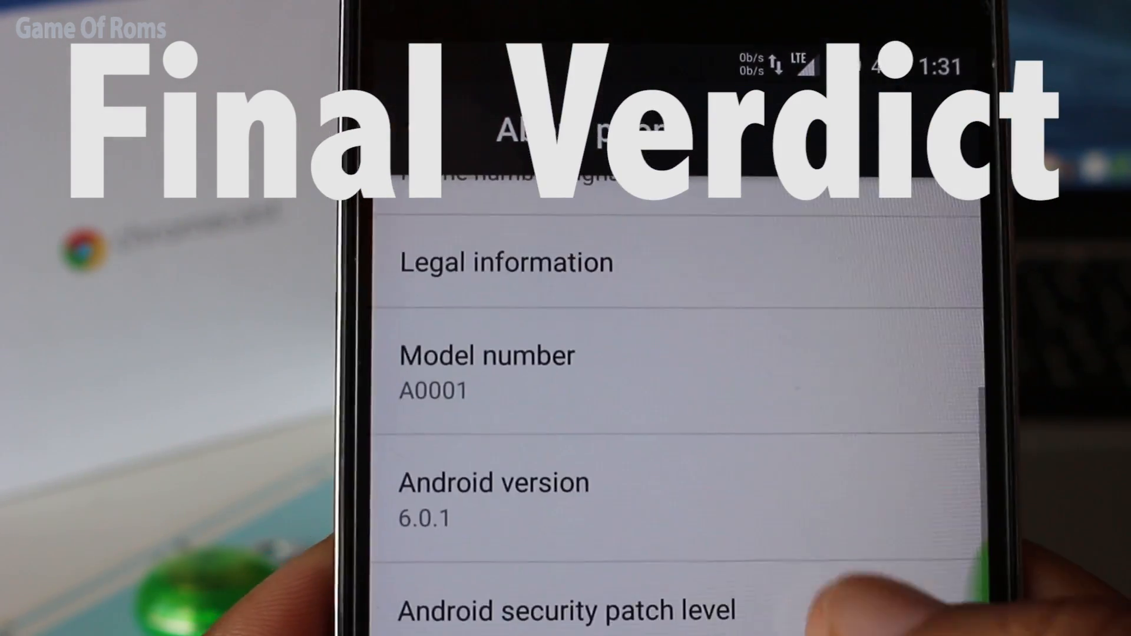
scroll("down", 3)
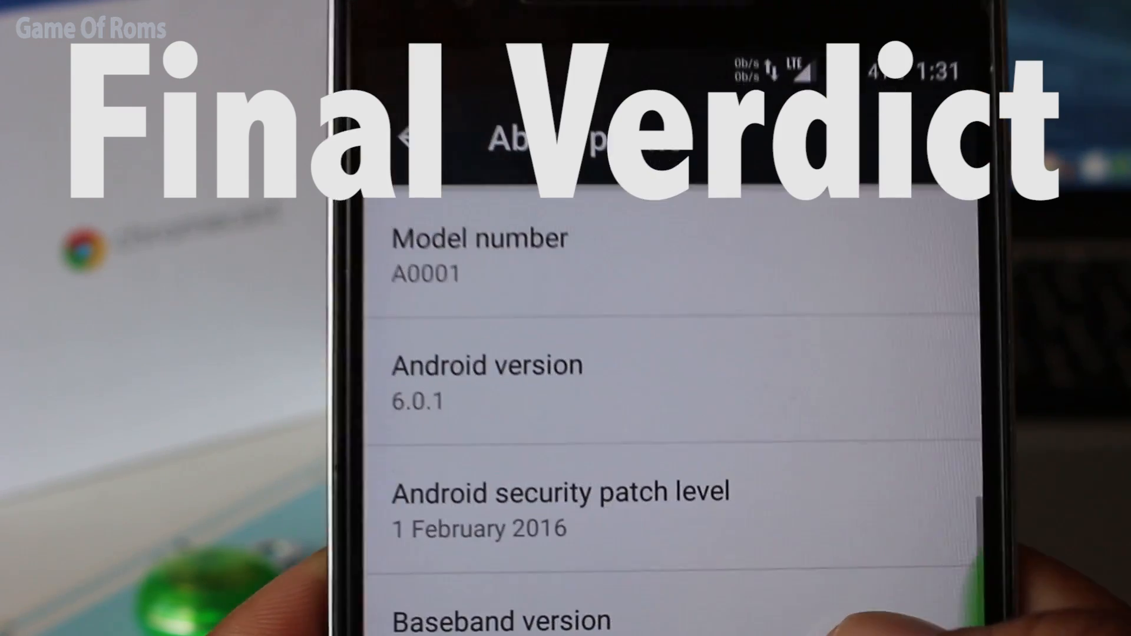